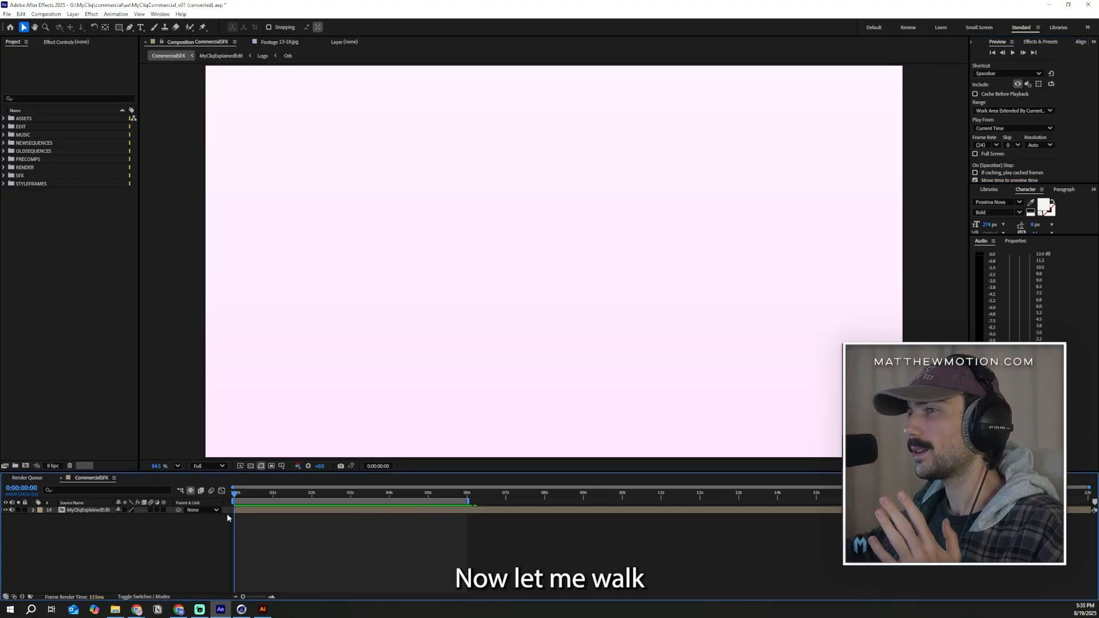
# Bring up the mycliq logo document in Illustrator from the taskbar.
pyautogui.click(334, 493)
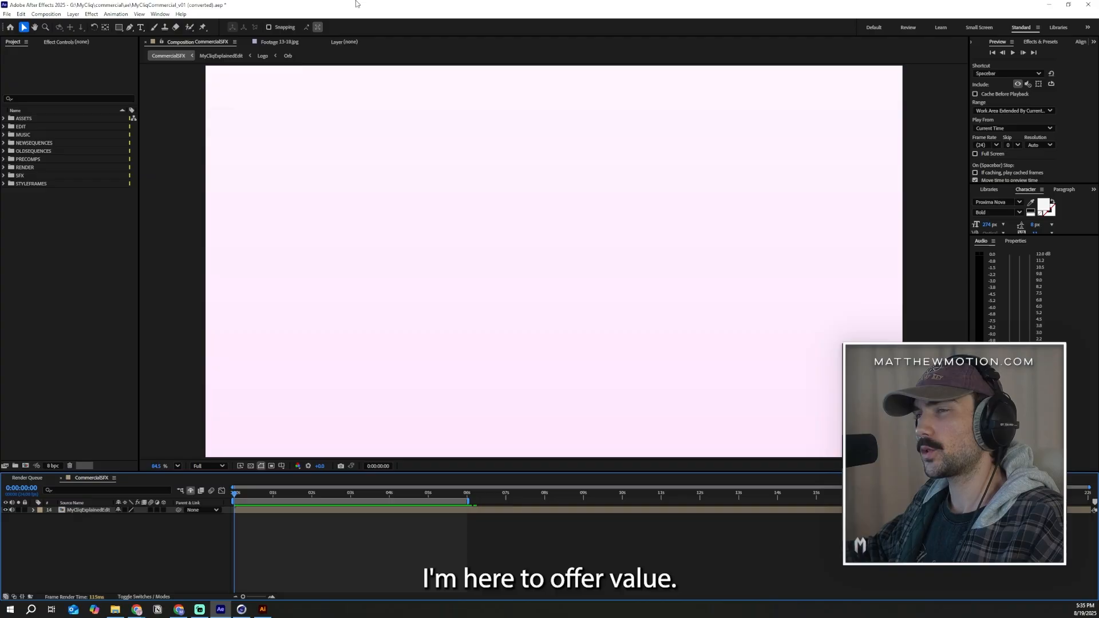
pyautogui.click(262, 609)
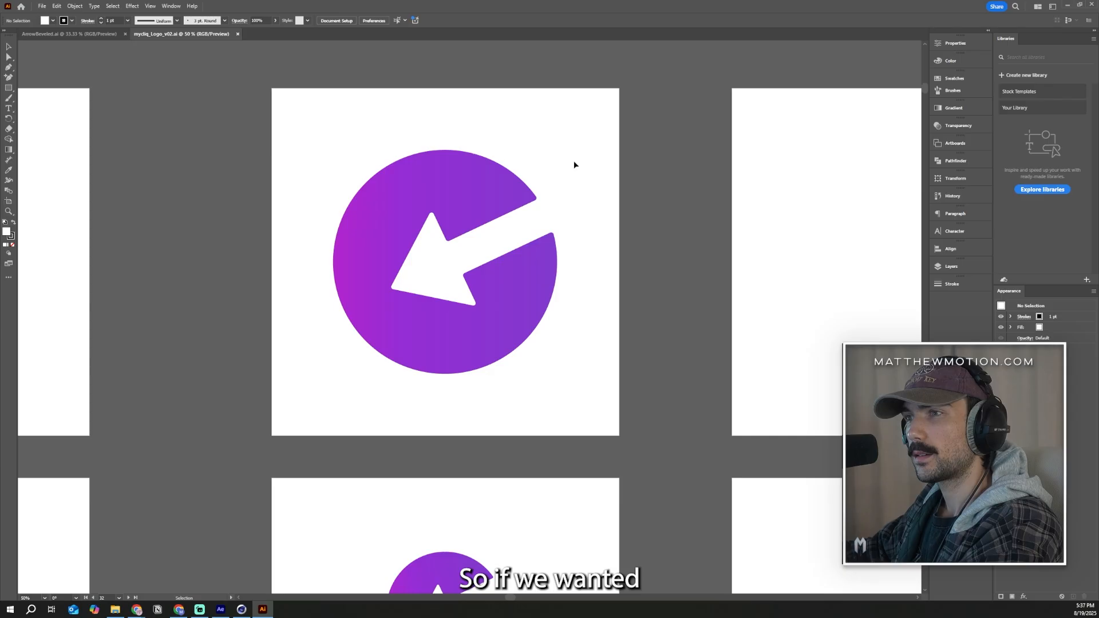
pyautogui.moveTo(442, 270)
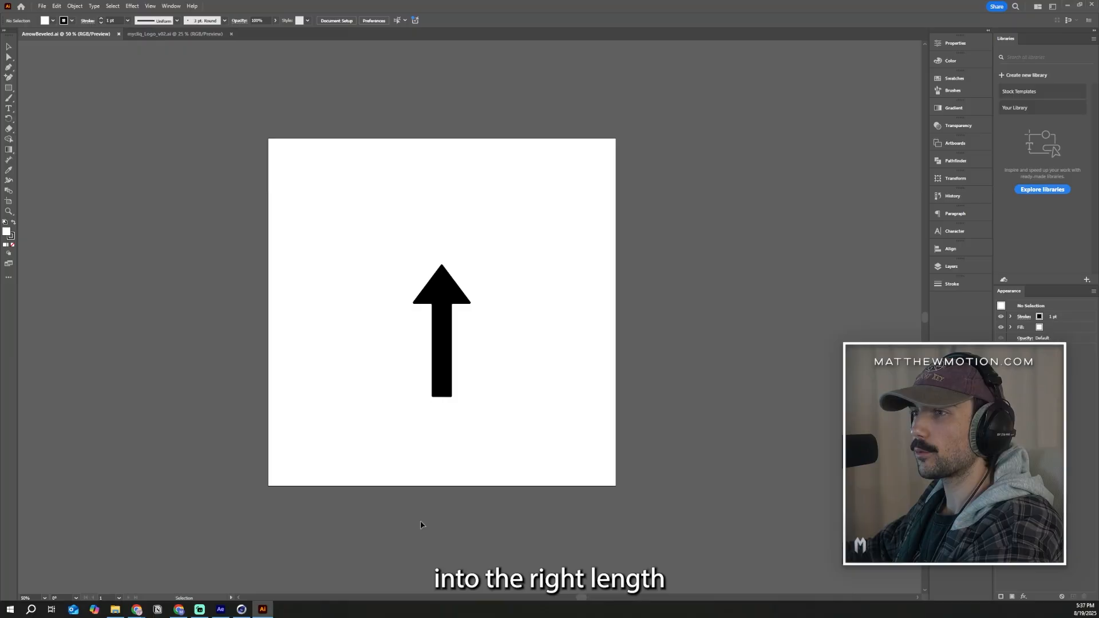
pyautogui.moveTo(293, 539)
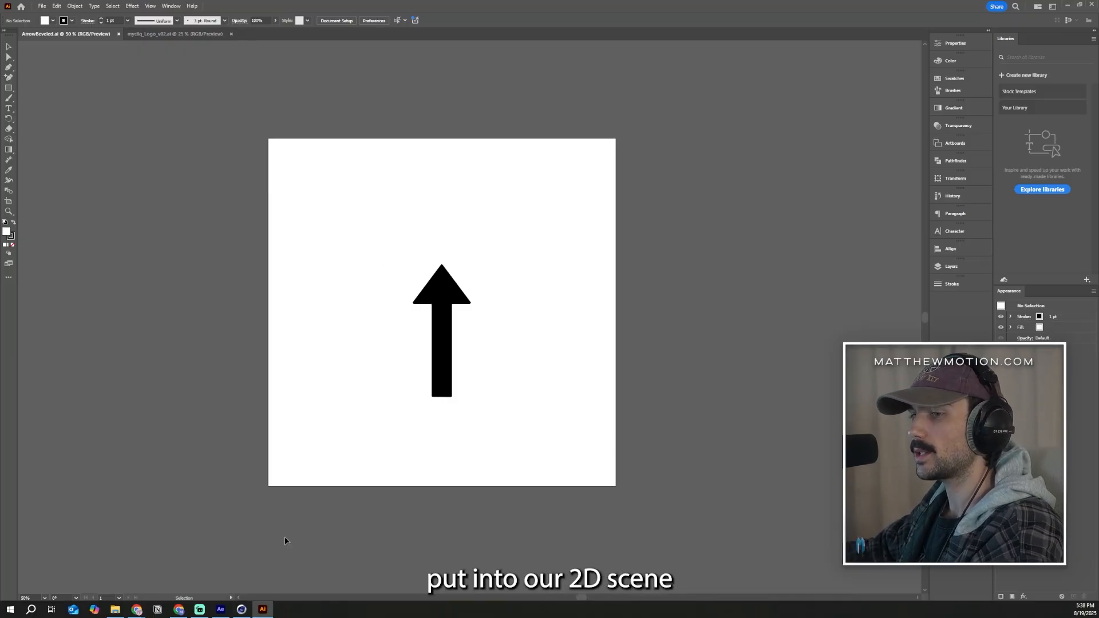
pyautogui.moveTo(614, 396)
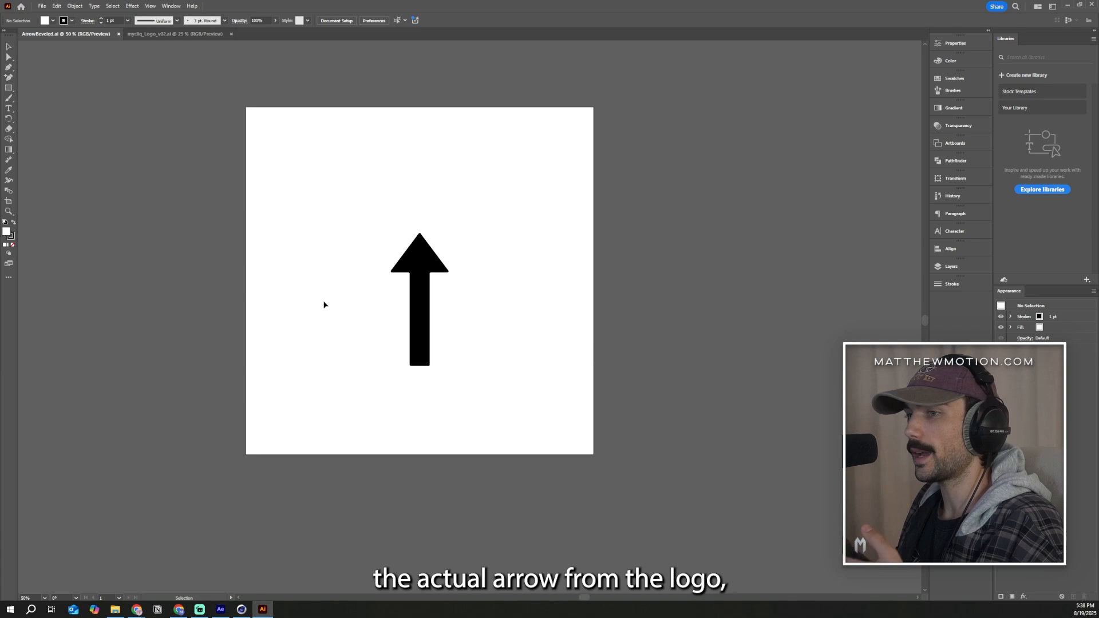
pyautogui.moveTo(417, 194)
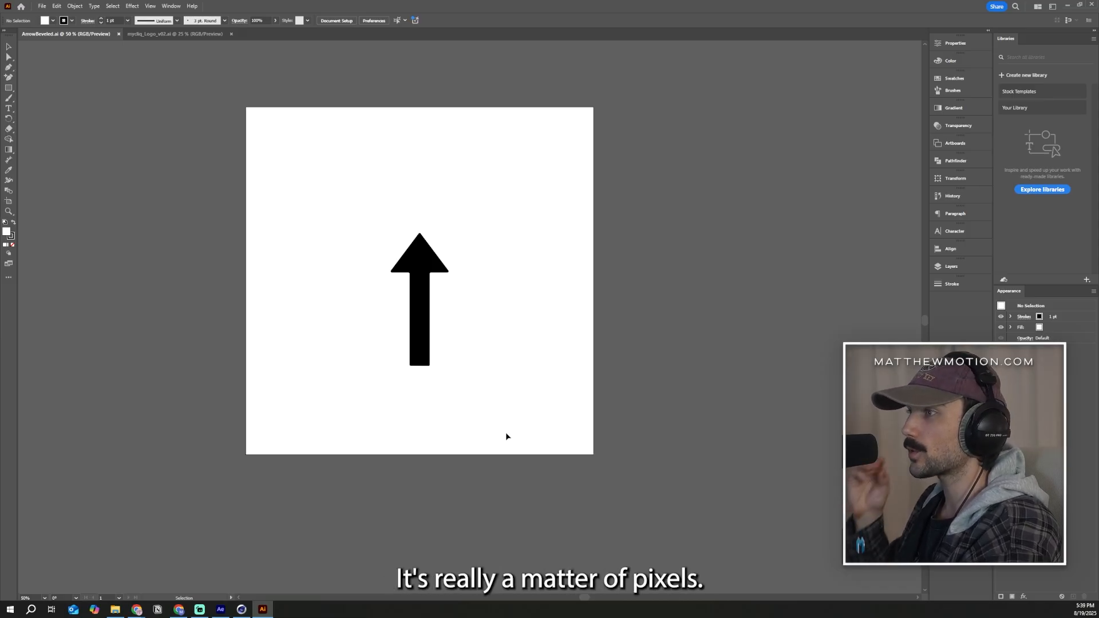
# Go to the Orb comp in After Effects, select TopCircle, and open ArrowBeveled.
pyautogui.click(220, 608)
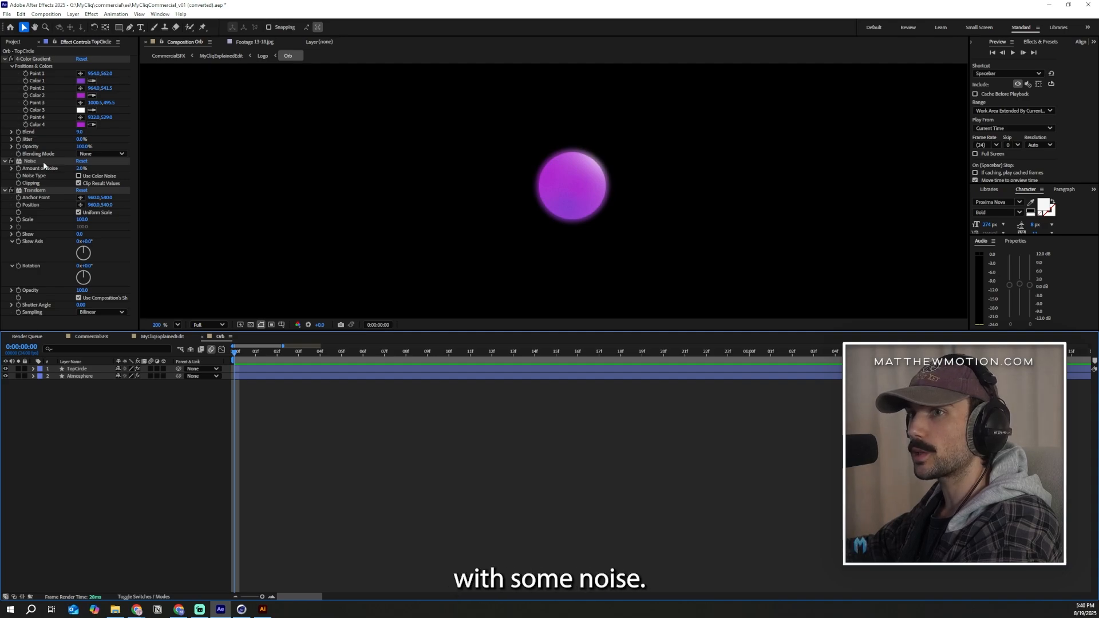
pyautogui.click(76, 369)
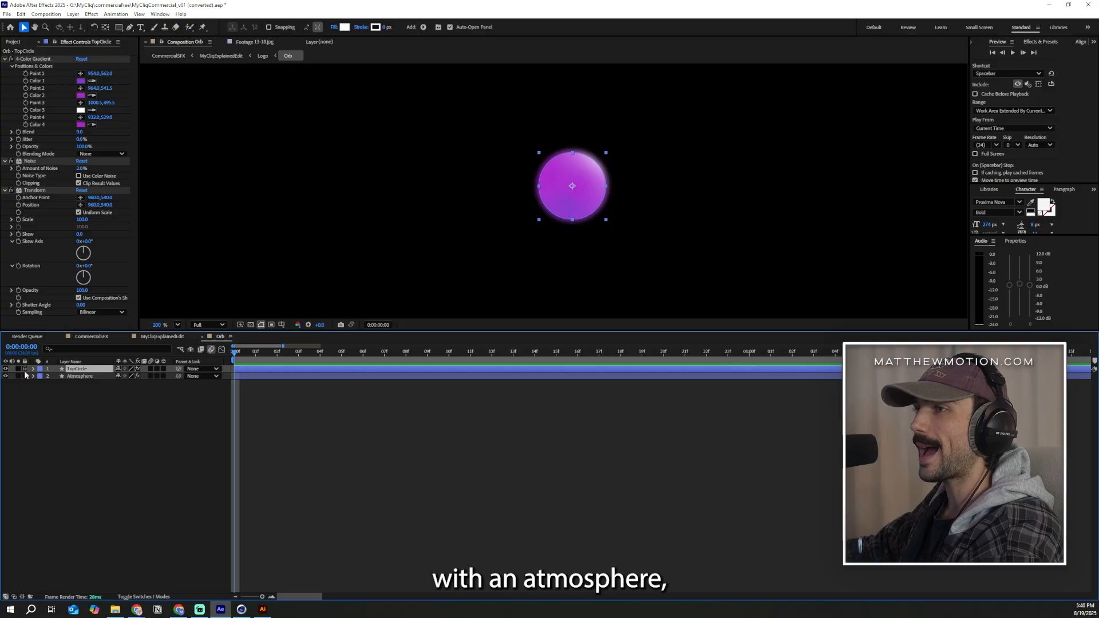
pyautogui.click(81, 375)
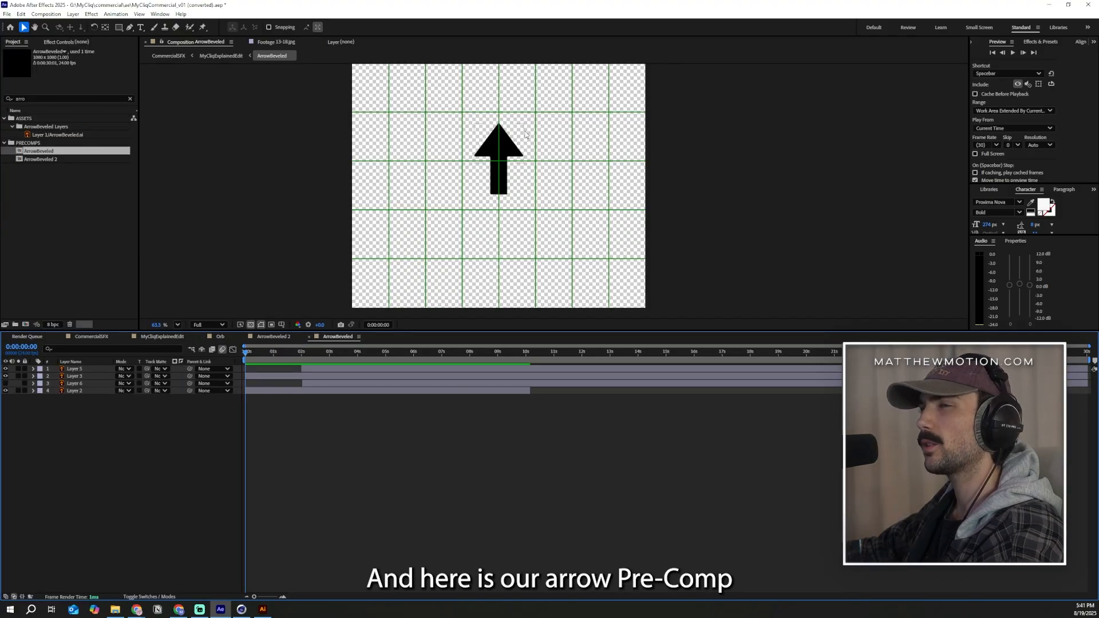
# Turn off Proportional Grid, scrub the arrow, and switch to MyCliqExplainedEdit.
pyautogui.click(284, 325)
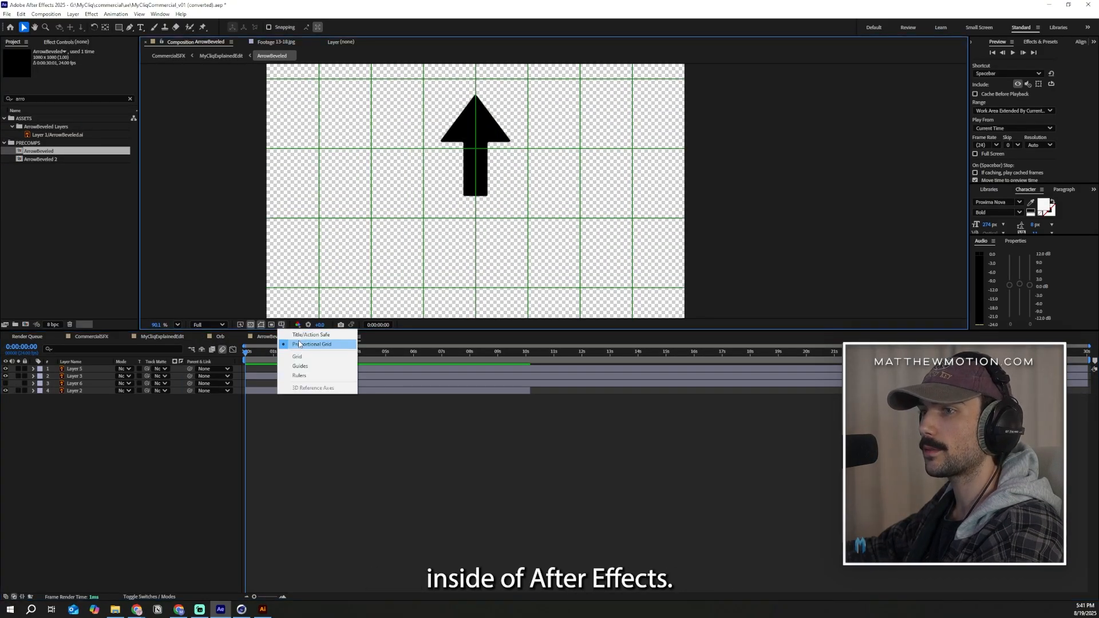
pyautogui.click(312, 343)
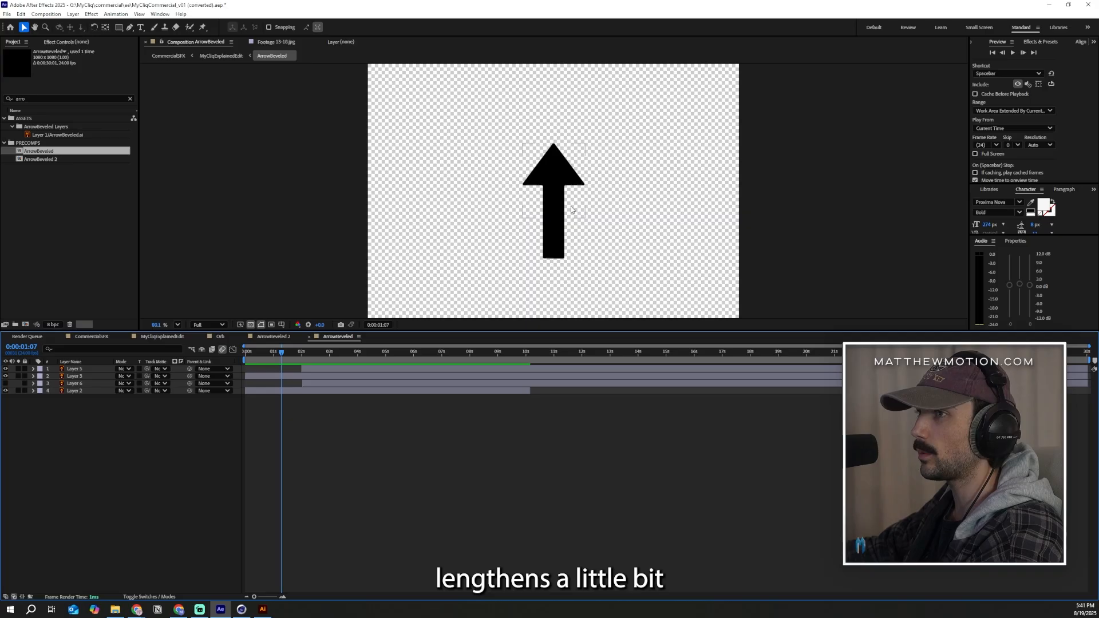
pyautogui.moveTo(515, 463)
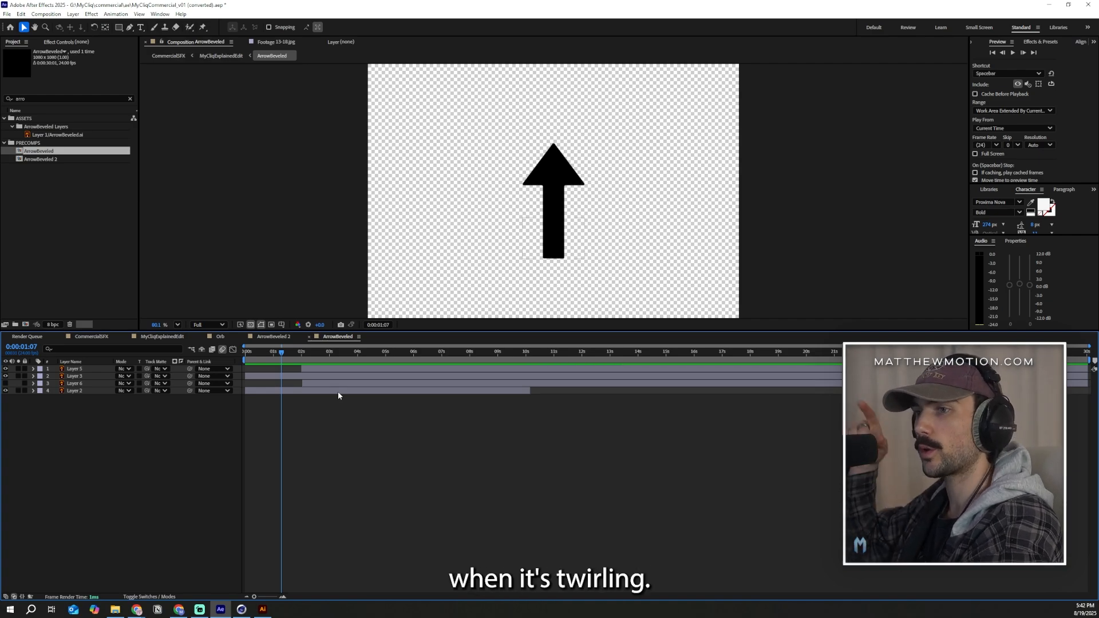
pyautogui.click(295, 351)
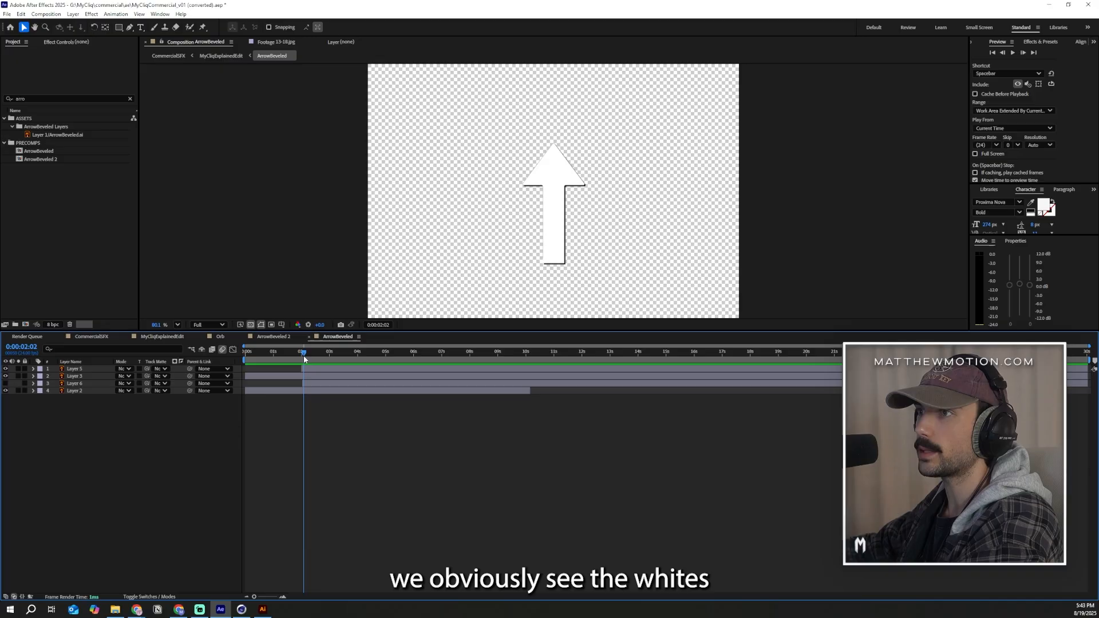
pyautogui.click(307, 351)
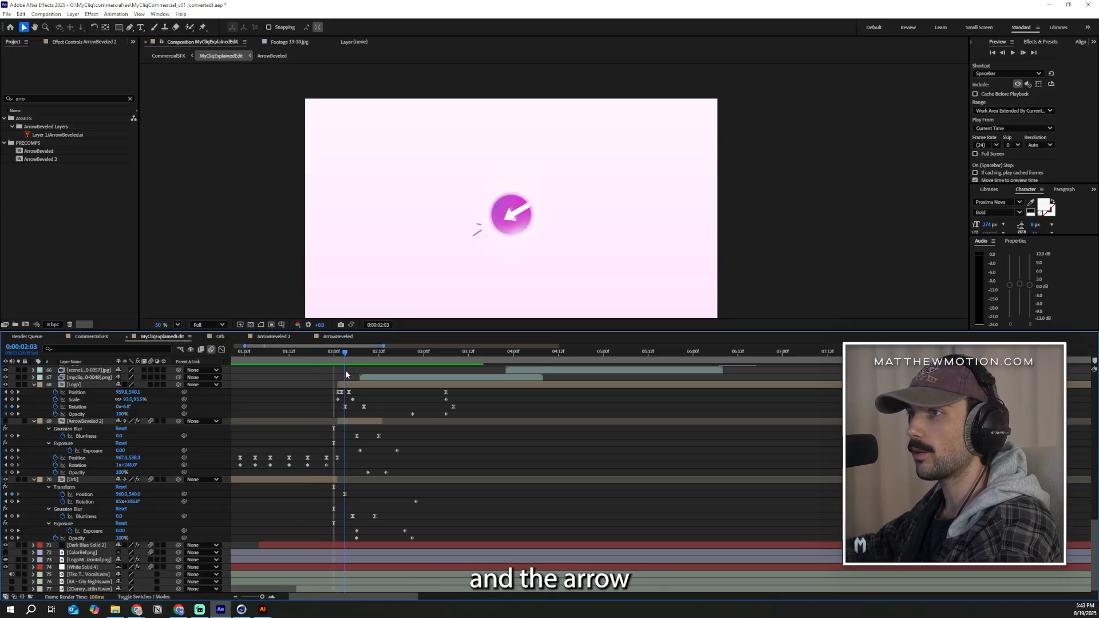
# Open the Logo comp from its layer, then bring up the Illustrator logo sheet.
pyautogui.click(74, 384)
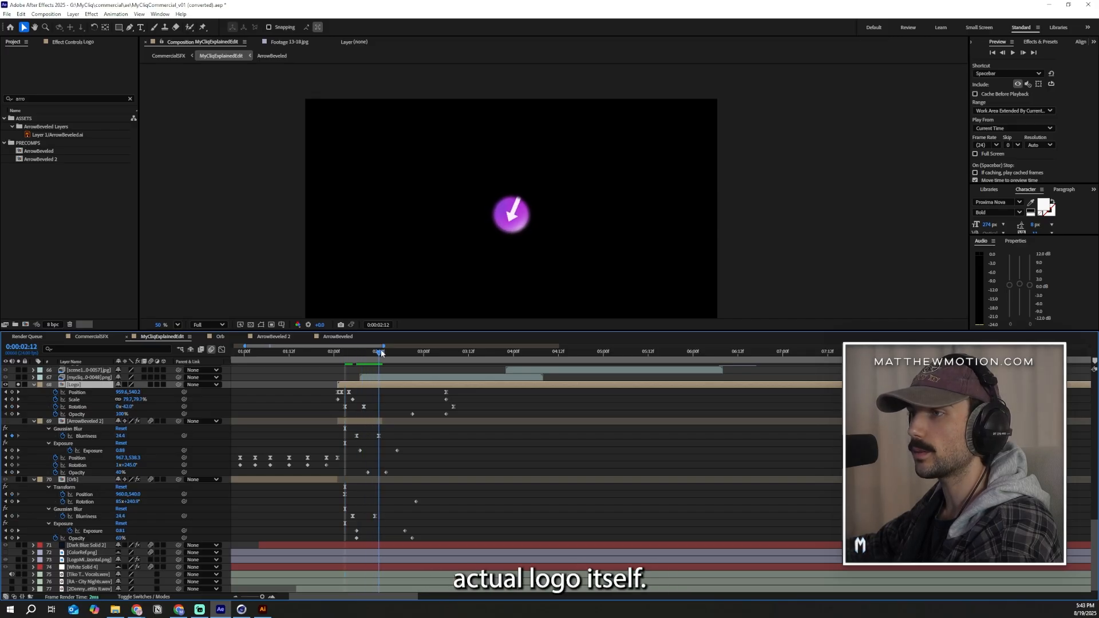
pyautogui.click(263, 56)
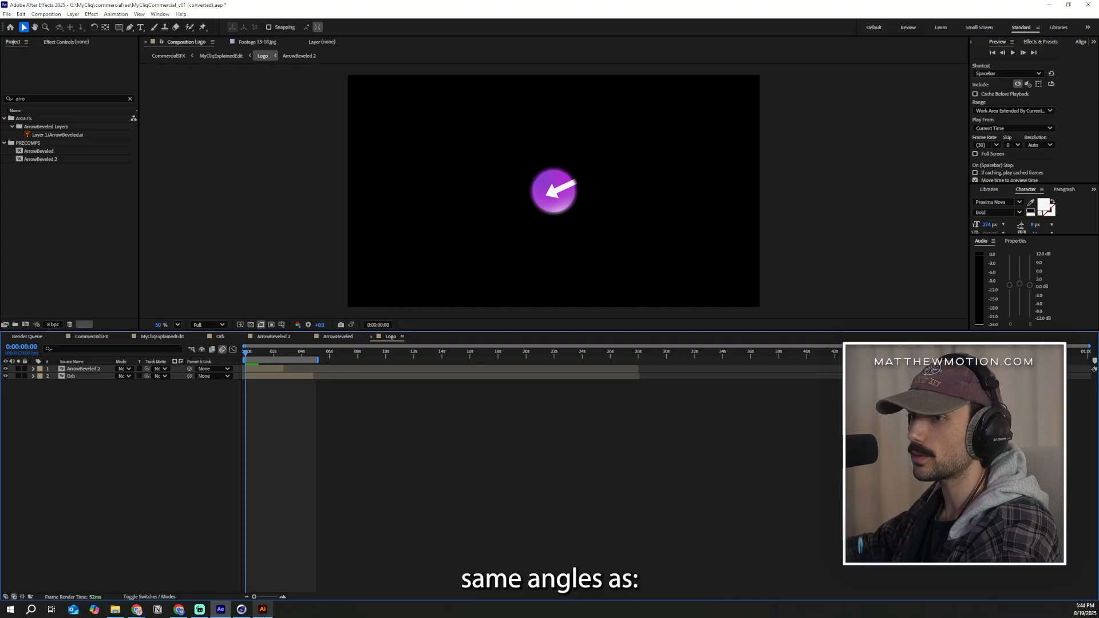
pyautogui.click(263, 608)
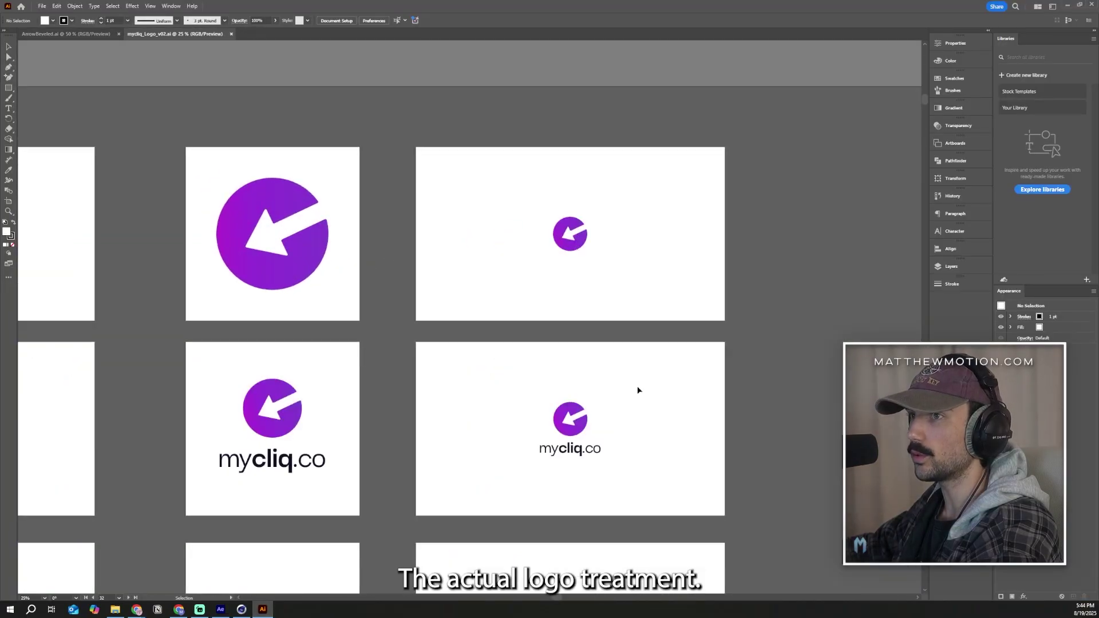
# Return to the MyCliqExplainedEdit composition in After Effects.
pyautogui.click(220, 609)
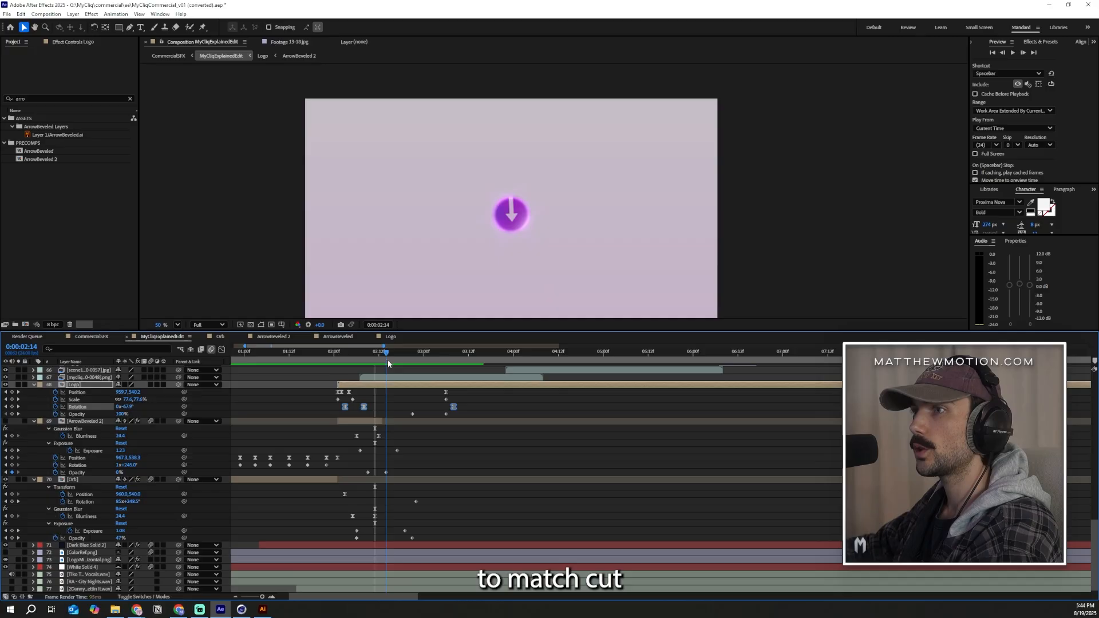
pyautogui.click(420, 351)
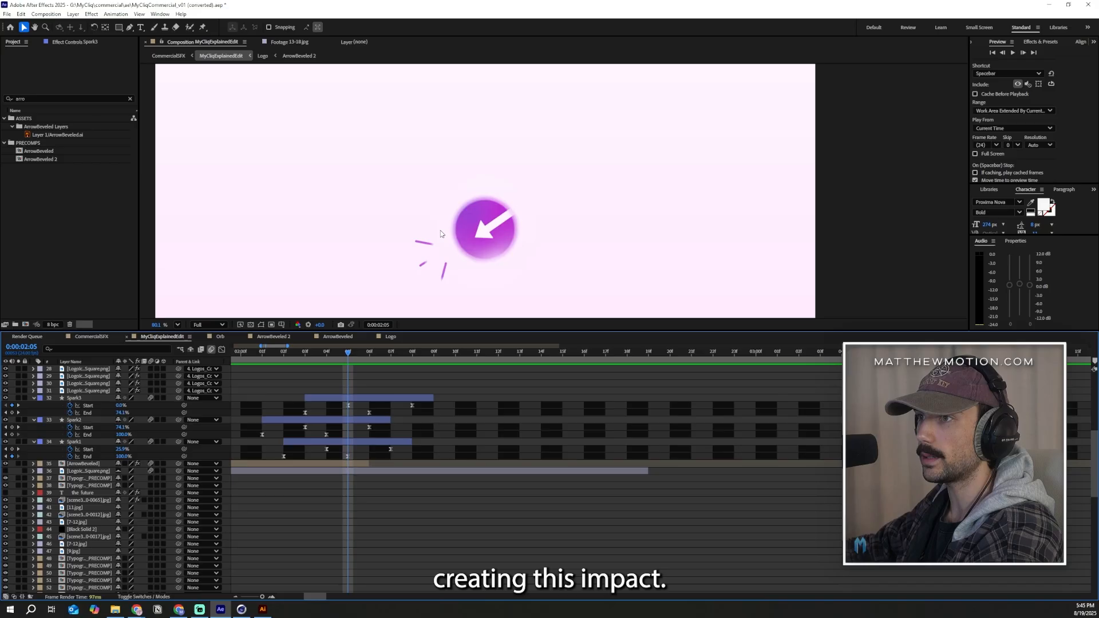
pyautogui.moveTo(362, 356)
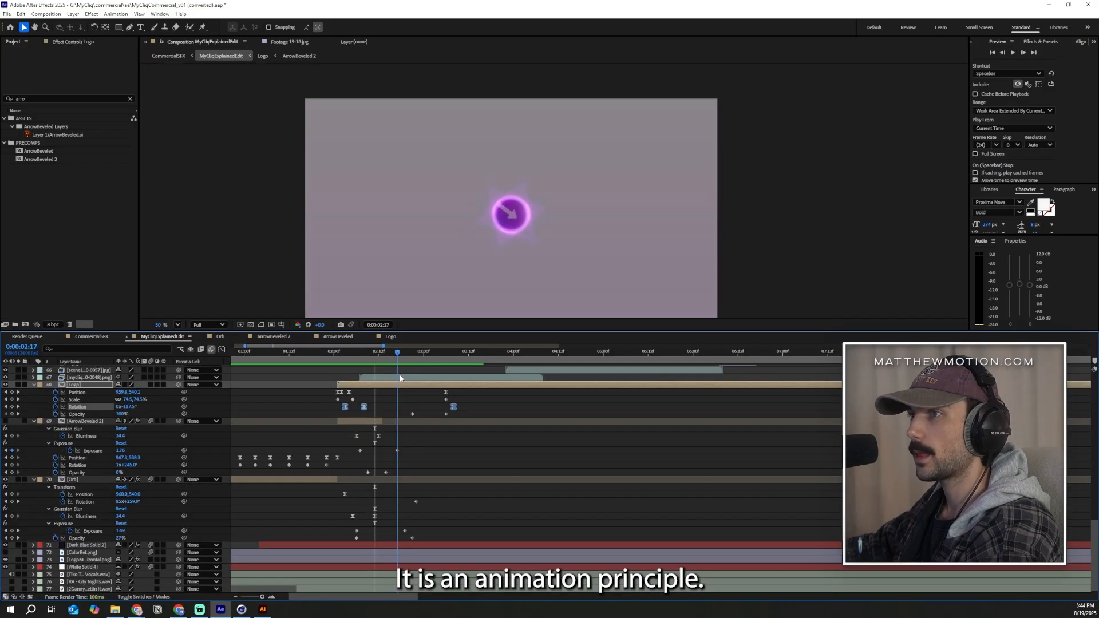
pyautogui.click(446, 351)
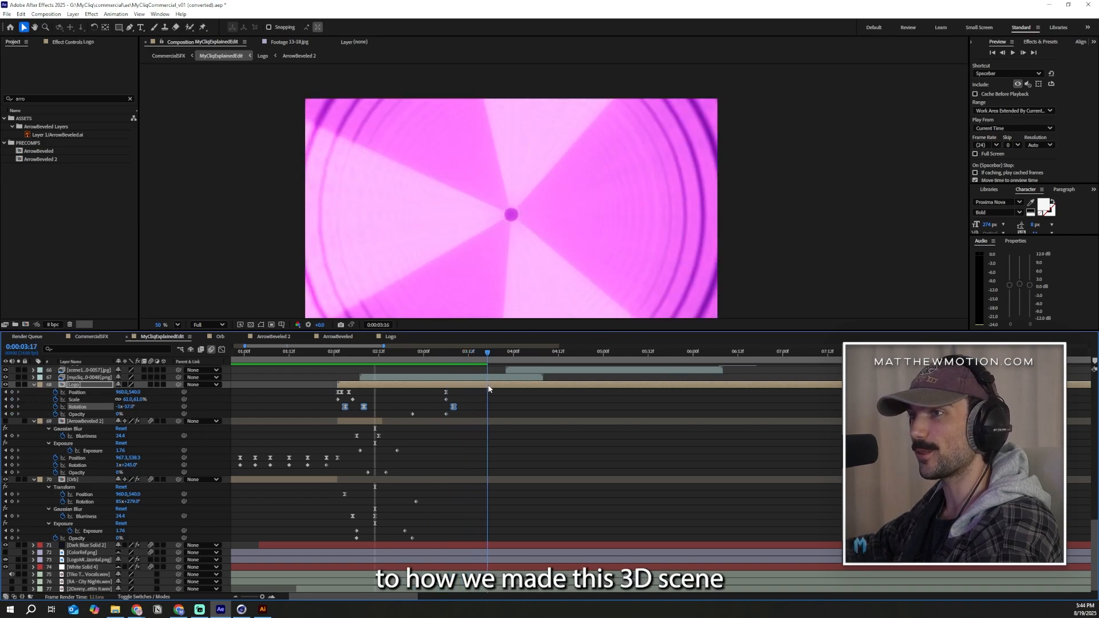
# Open the tunnel scene in Cinema 4D, then switch to the Untitled 2 ring design scene.
pyautogui.click(241, 609)
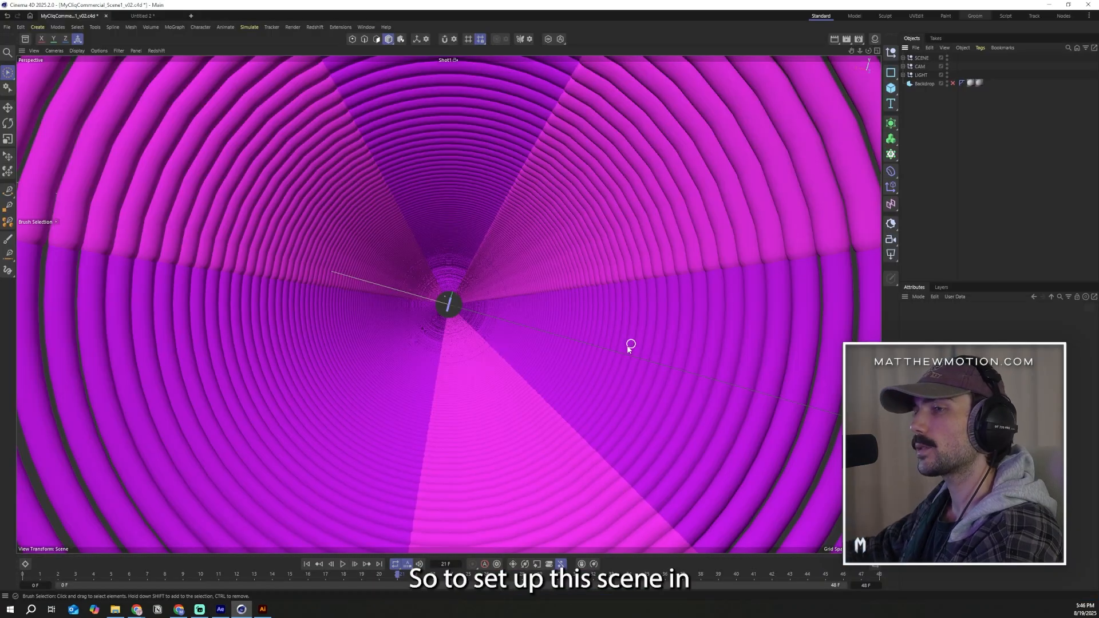
pyautogui.moveTo(946, 112)
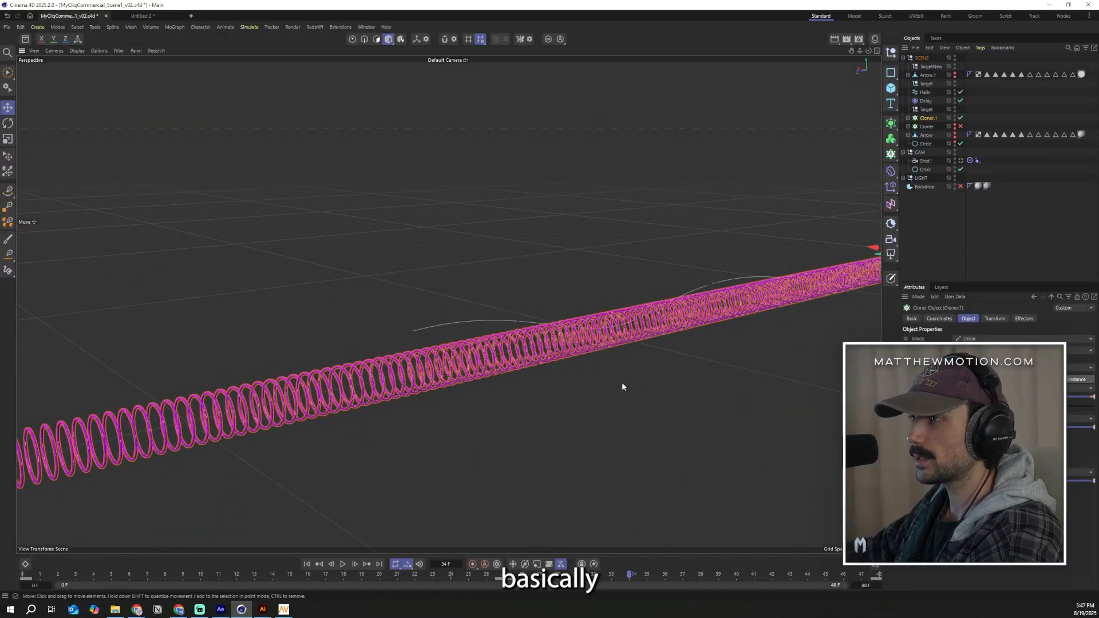
pyautogui.moveTo(516, 330)
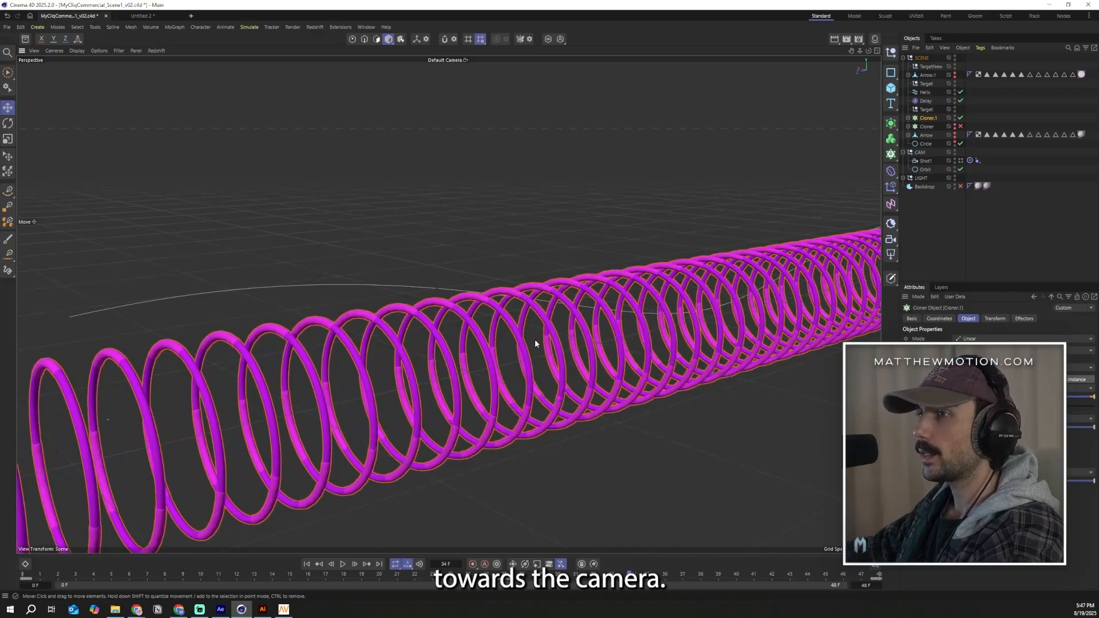
pyautogui.click(143, 15)
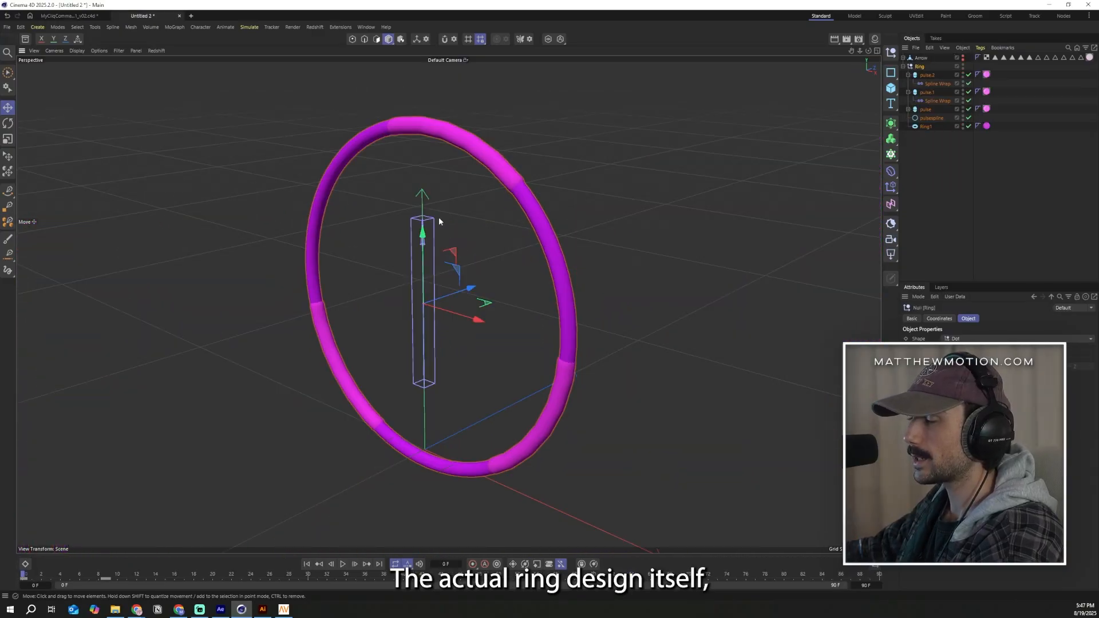
# Inspect Ring1, pulse and its Spline Wrap, then show the Material Manager.
pyautogui.click(927, 127)
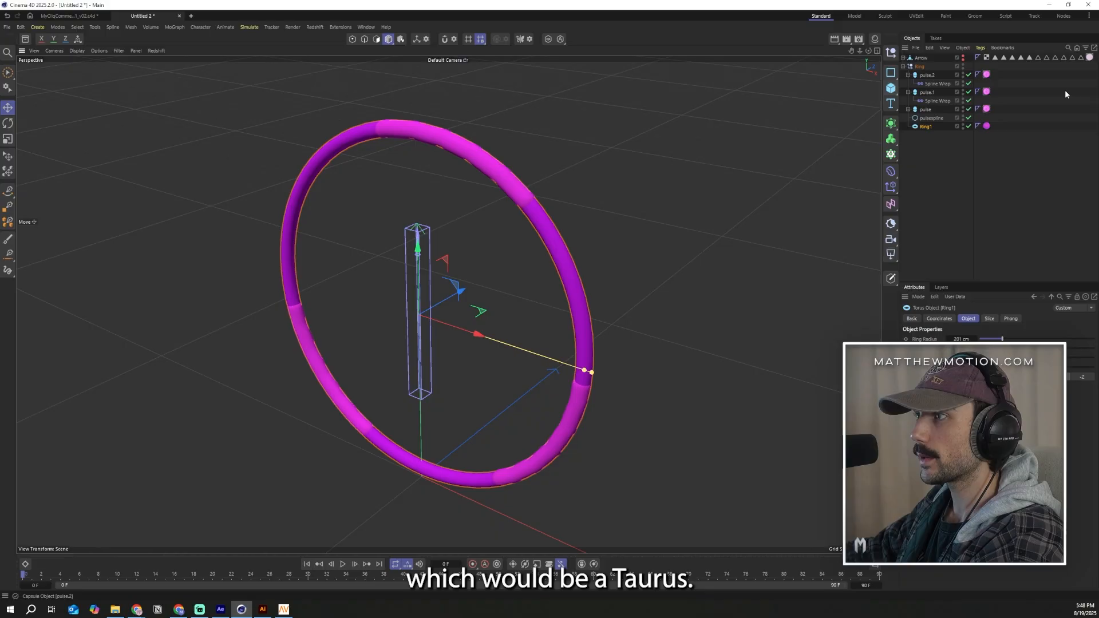
pyautogui.click(926, 109)
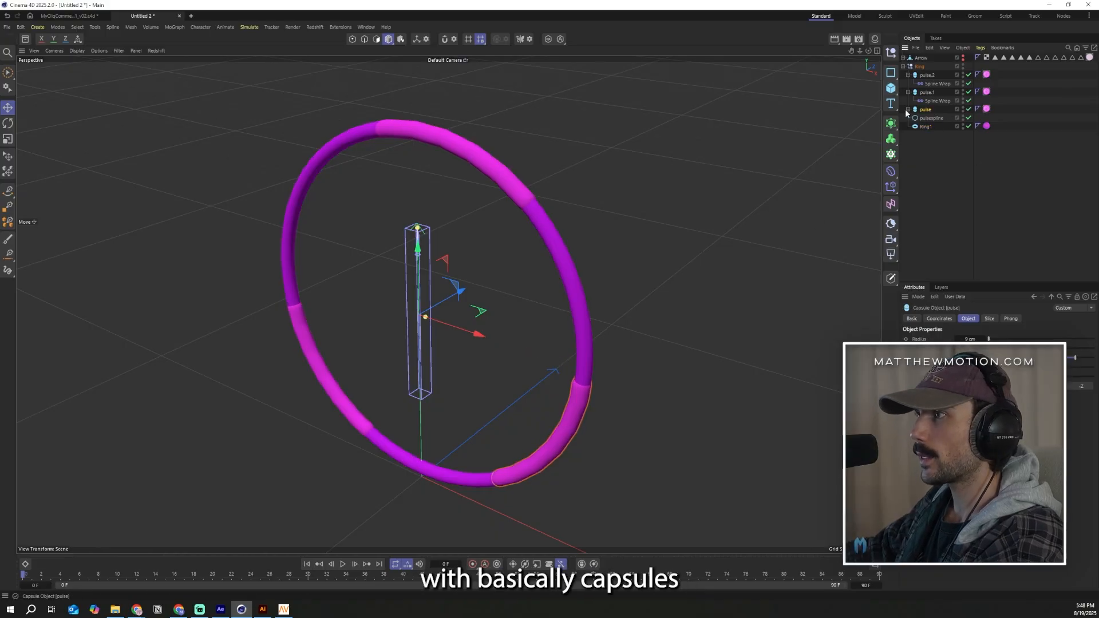
pyautogui.click(915, 109)
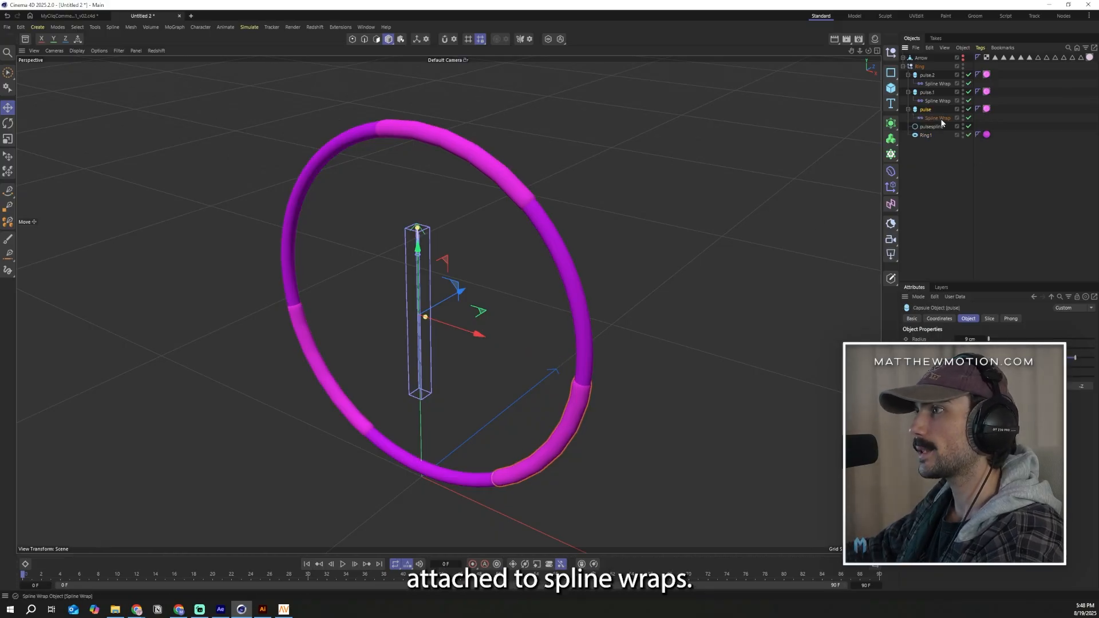
pyautogui.click(933, 126)
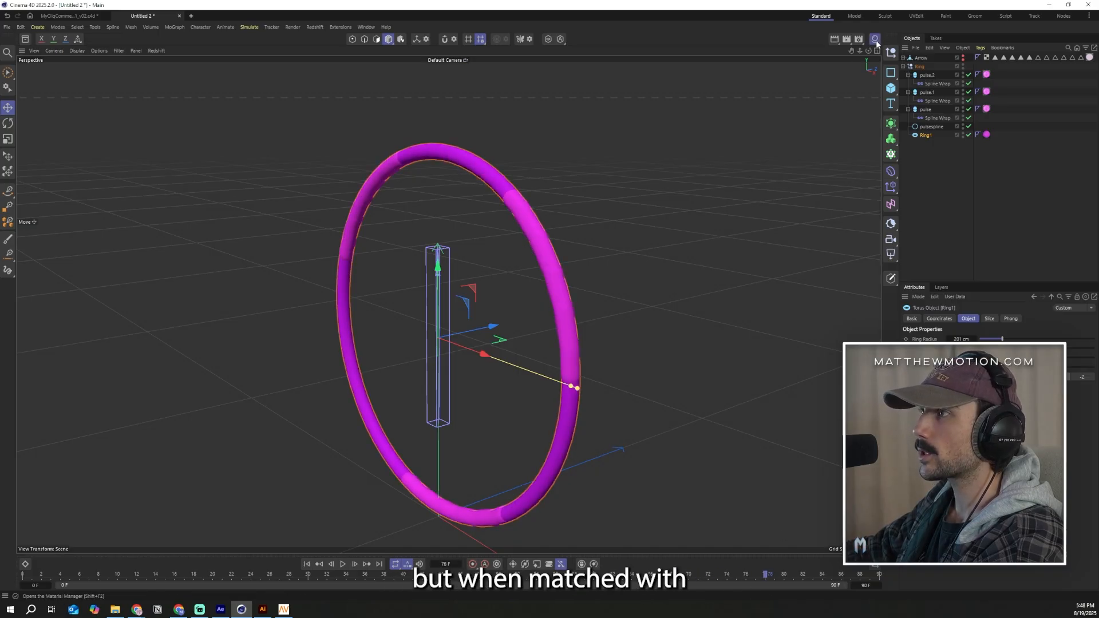
pyautogui.click(876, 38)
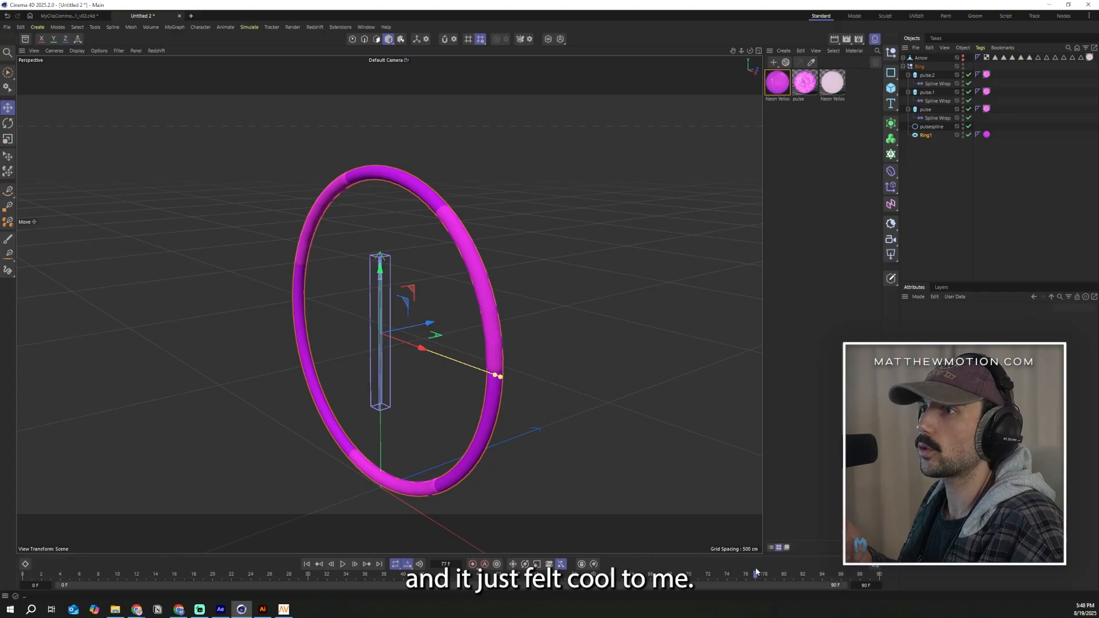
pyautogui.moveTo(524, 289)
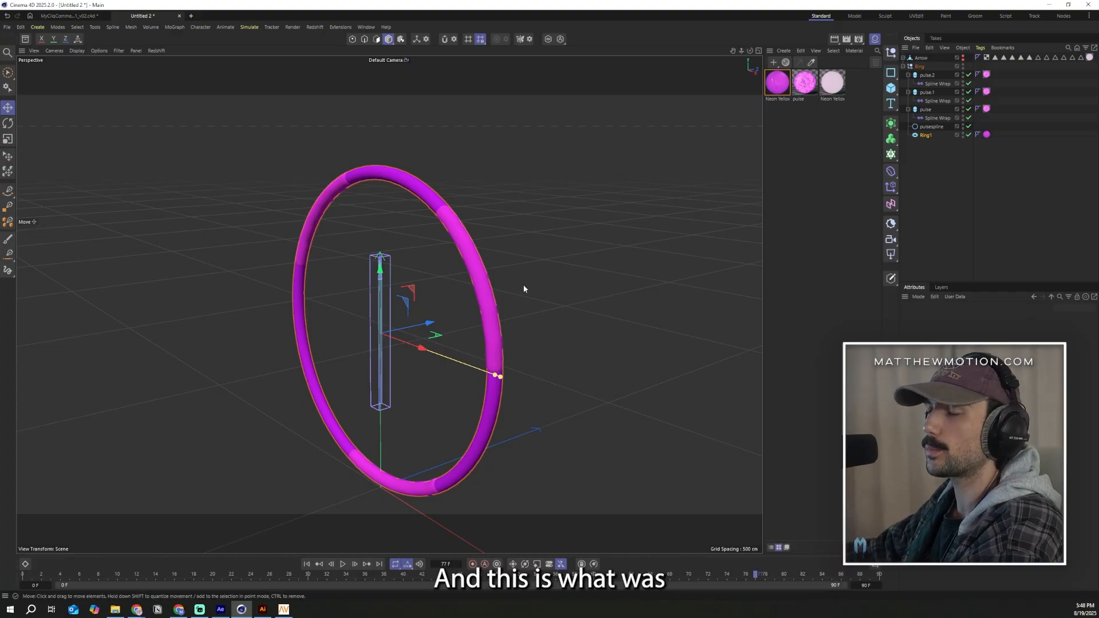
pyautogui.moveTo(820, 160)
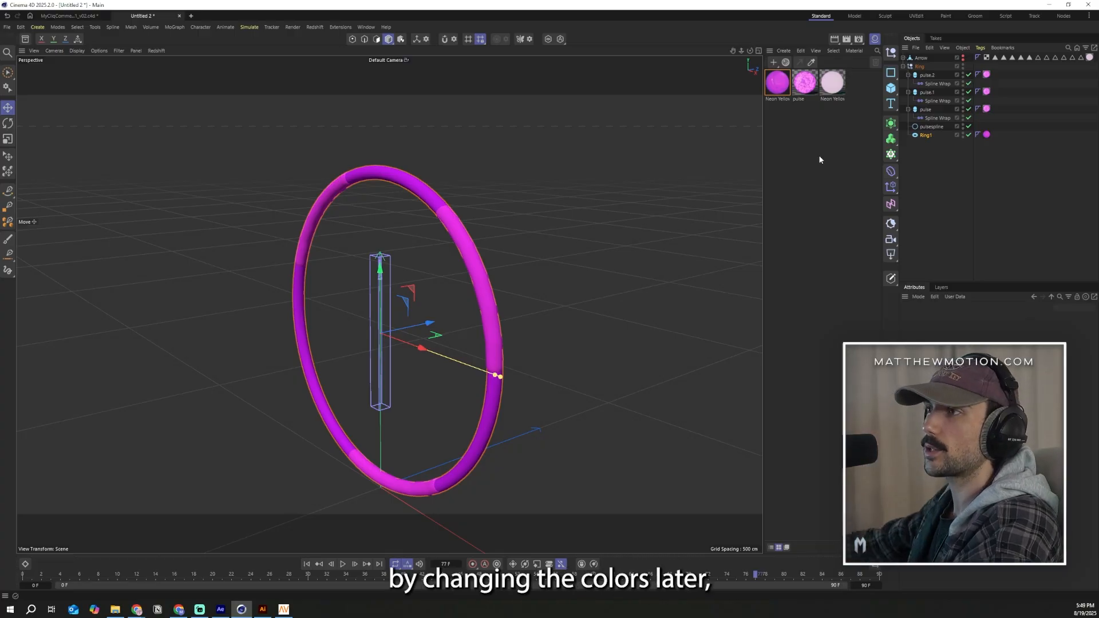
# Open the pulse material's Redshift shader graph to inspect its RS Ramp node.
pyautogui.doubleClick(804, 79)
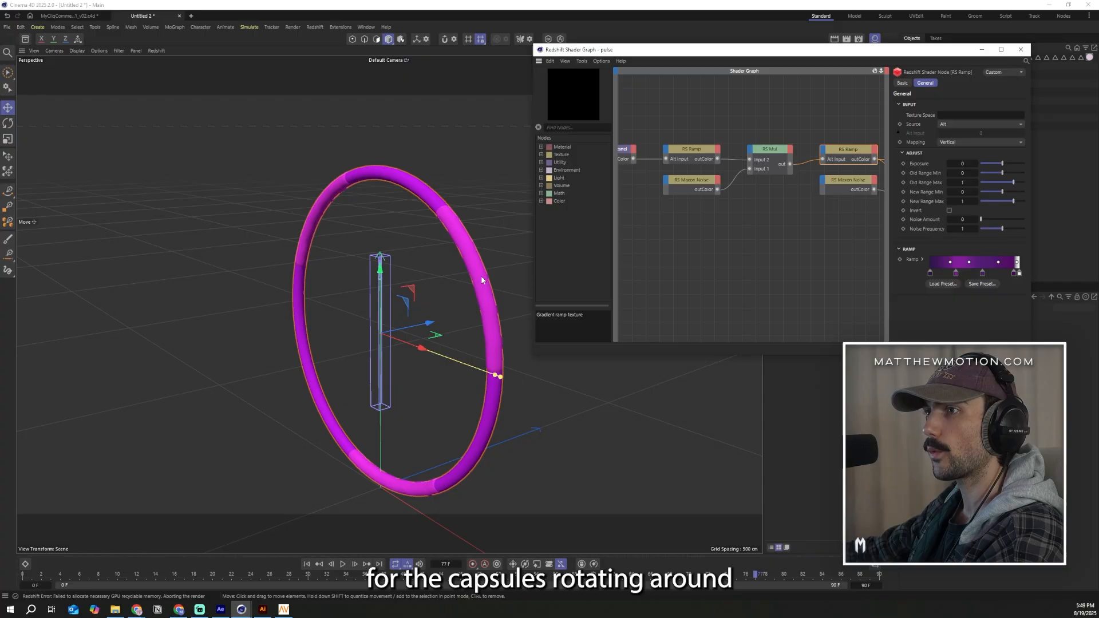
pyautogui.moveTo(406, 177)
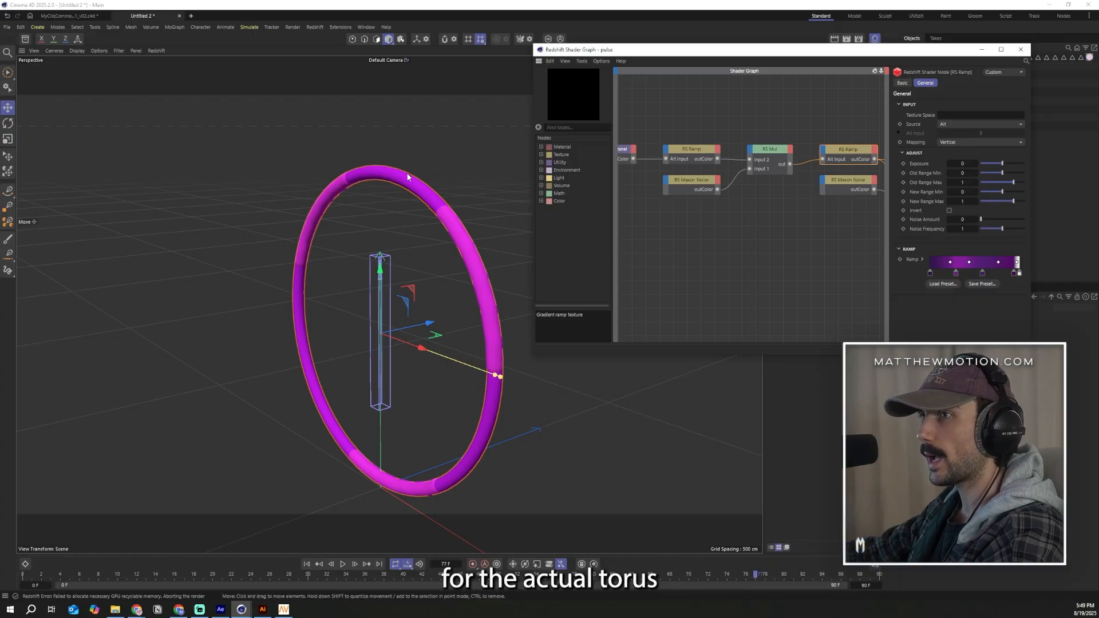
pyautogui.moveTo(418, 188)
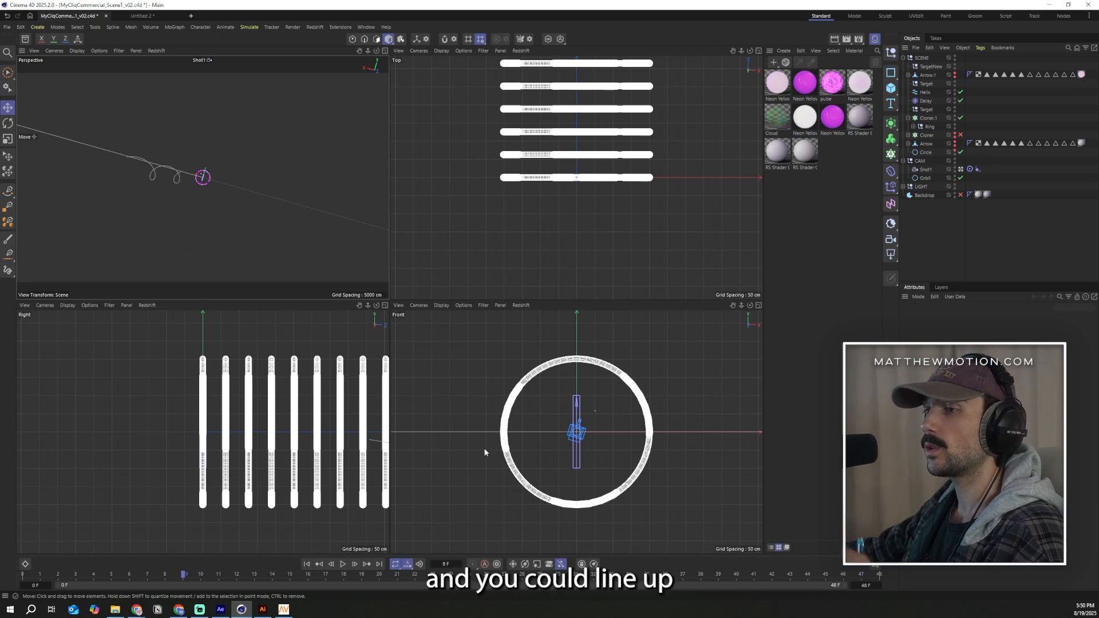
# Set the Front viewport's camera to Back and inspect that view's settings.
pyautogui.click(917, 297)
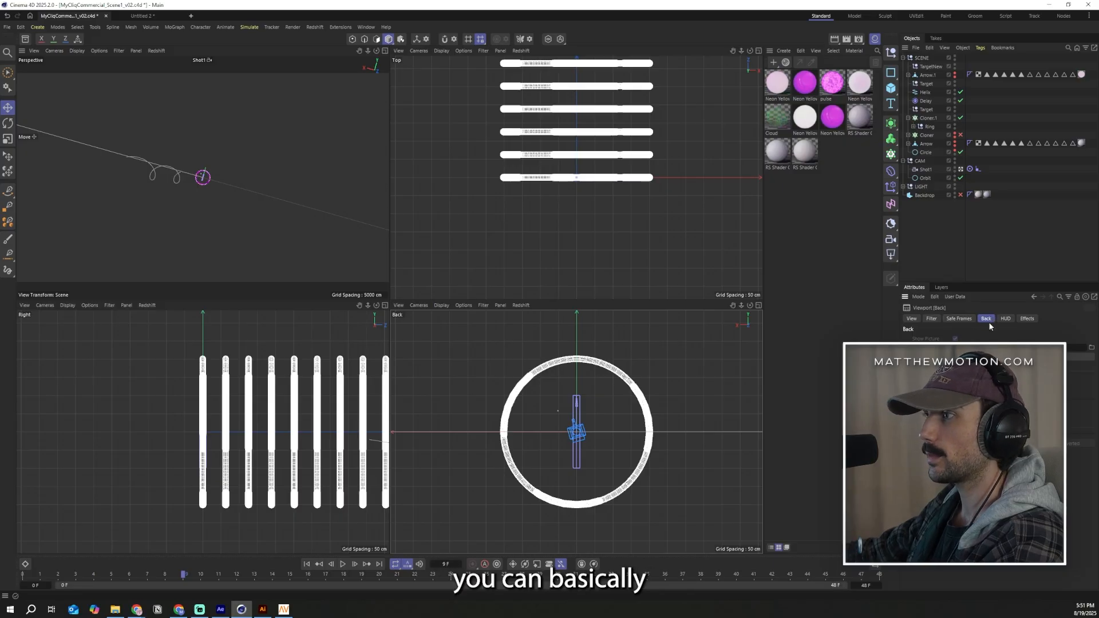
pyautogui.click(911, 318)
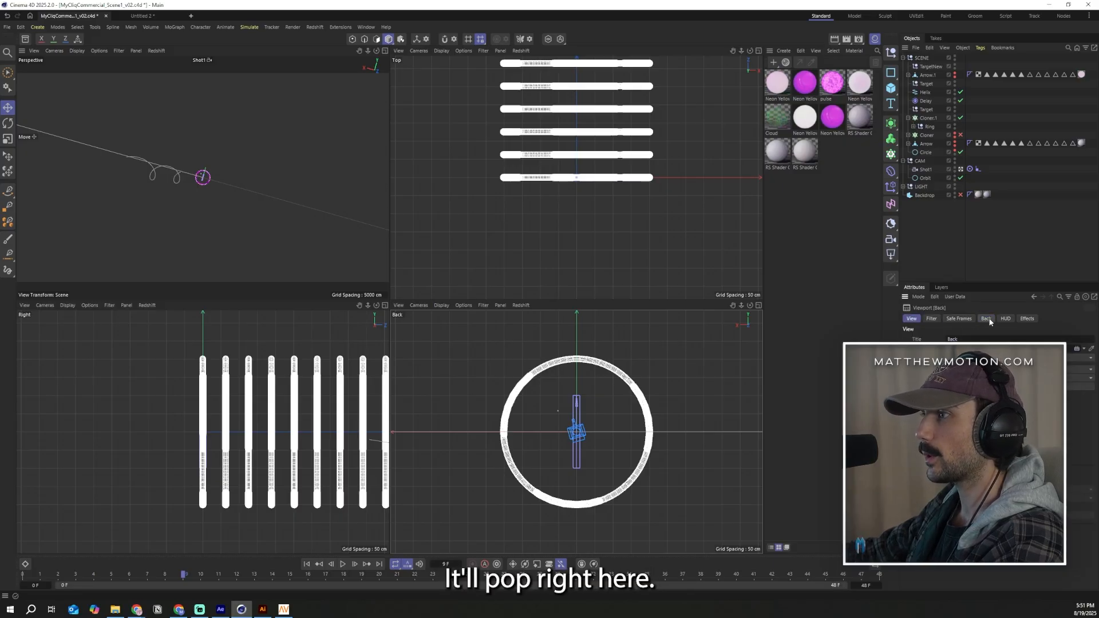
pyautogui.click(985, 318)
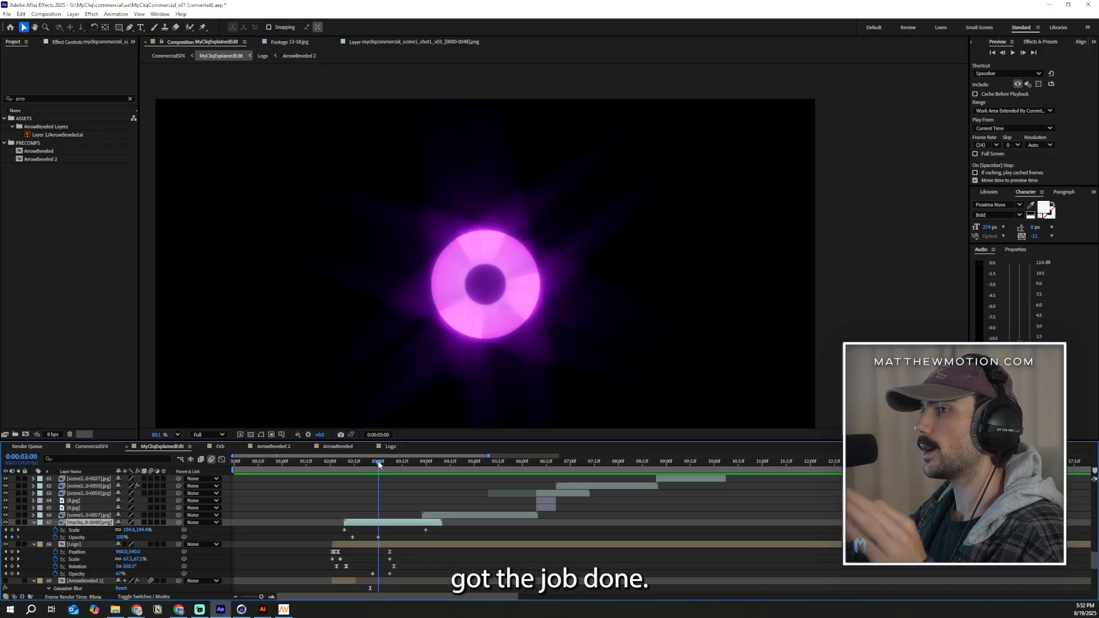
# Scrub the MyCliqExplainedEdit timeline across the orb shrinking into the ring tunnel.
pyautogui.click(370, 460)
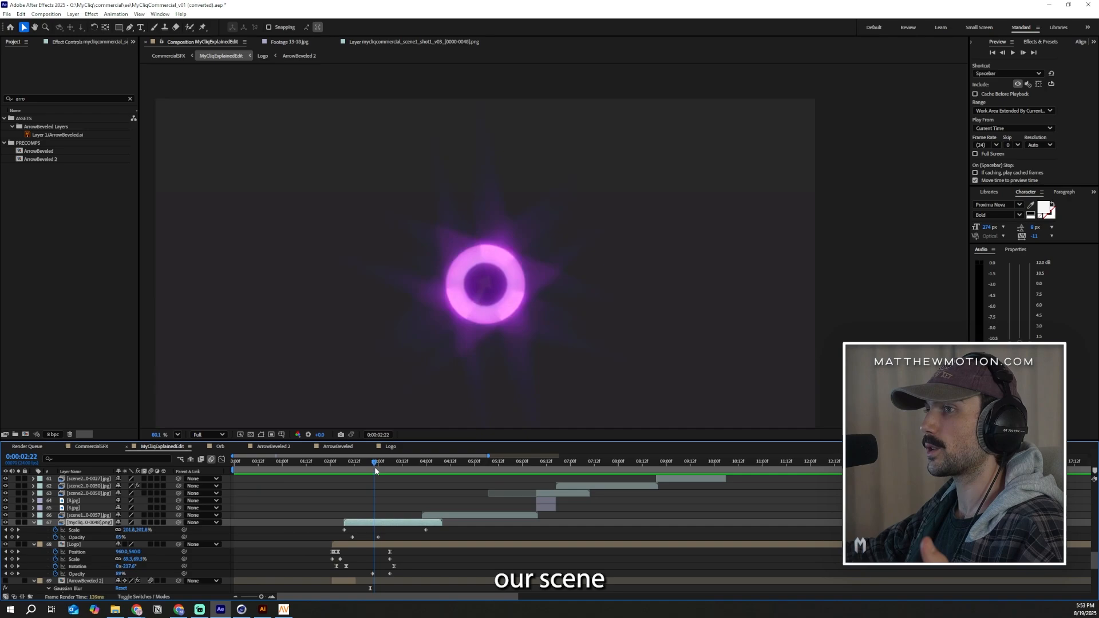
pyautogui.click(406, 462)
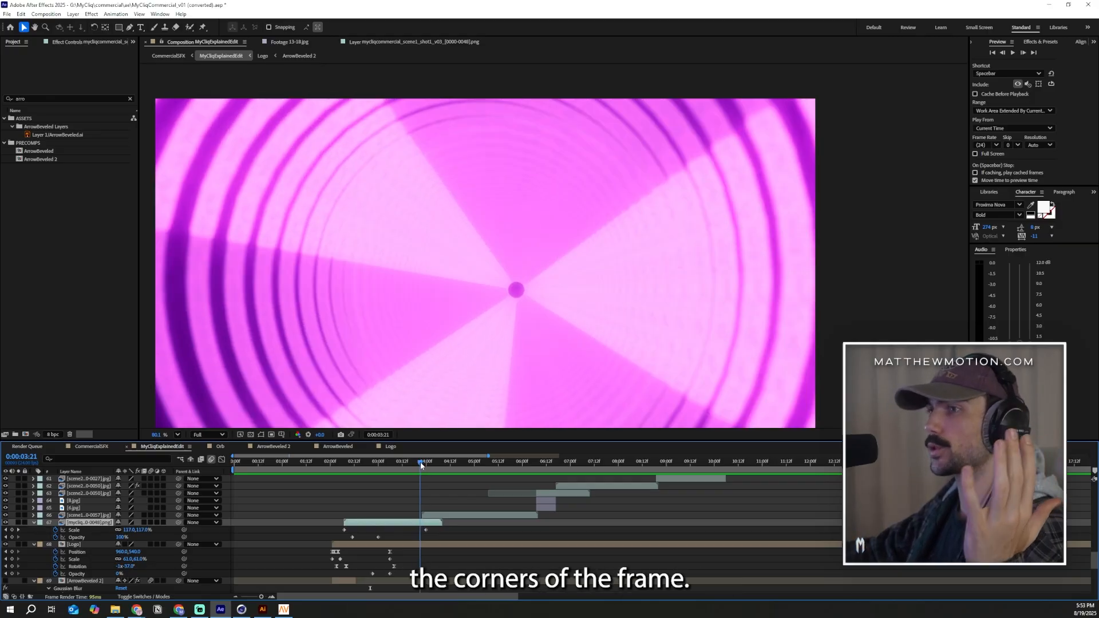
pyautogui.click(387, 460)
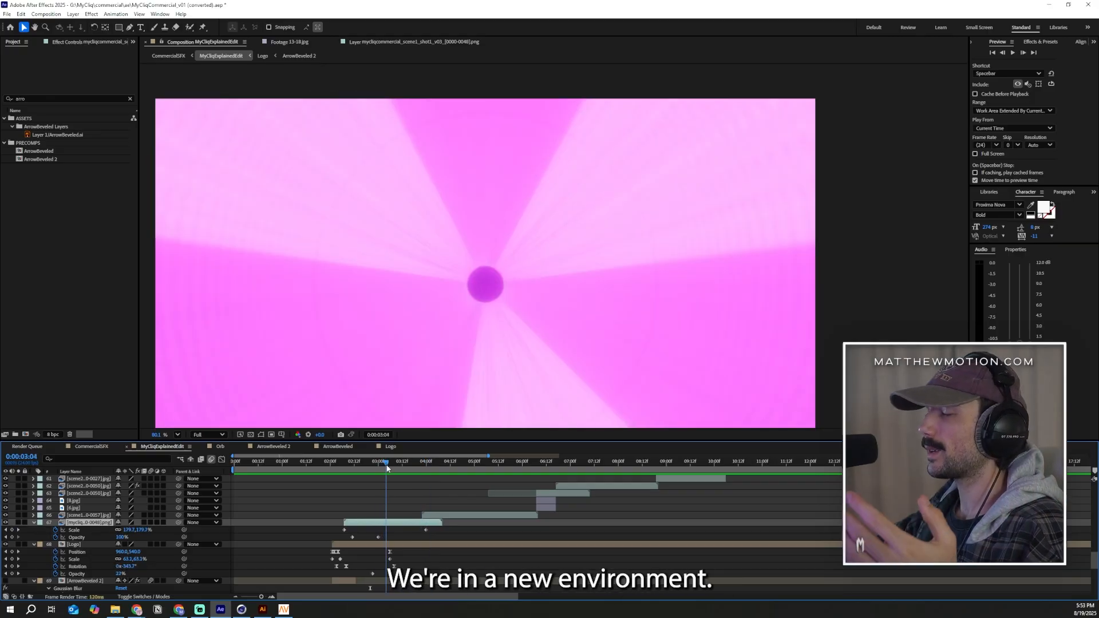
pyautogui.click(402, 461)
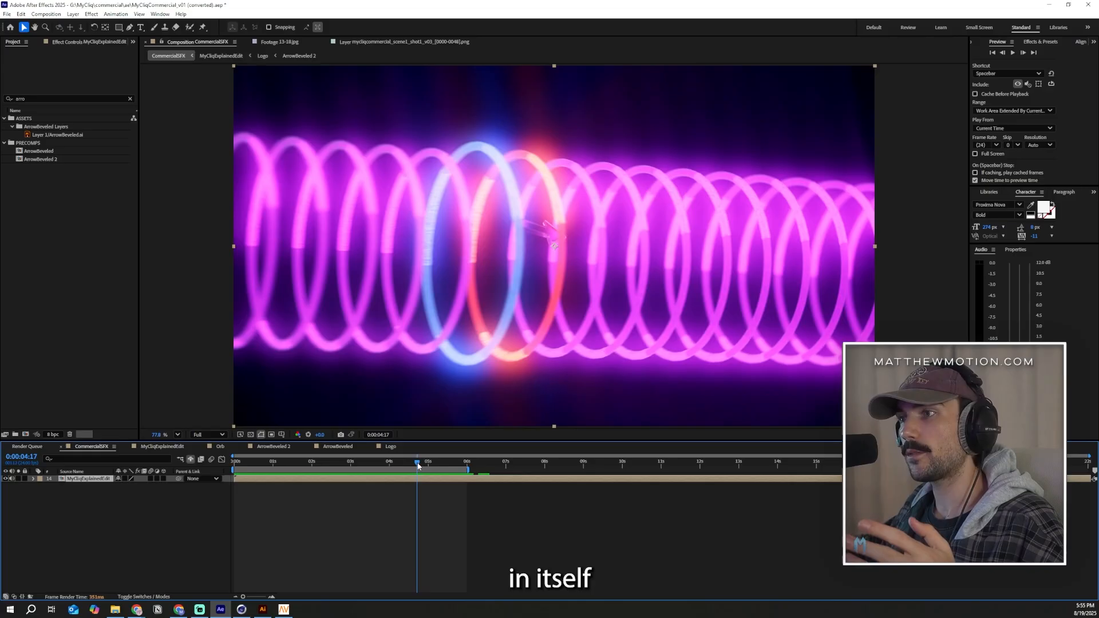
# Scrub the CommercialSFX timeline back past the pink tunnel close-up to the orb-and-arrow shot at 0:00:01:21.
pyautogui.click(412, 461)
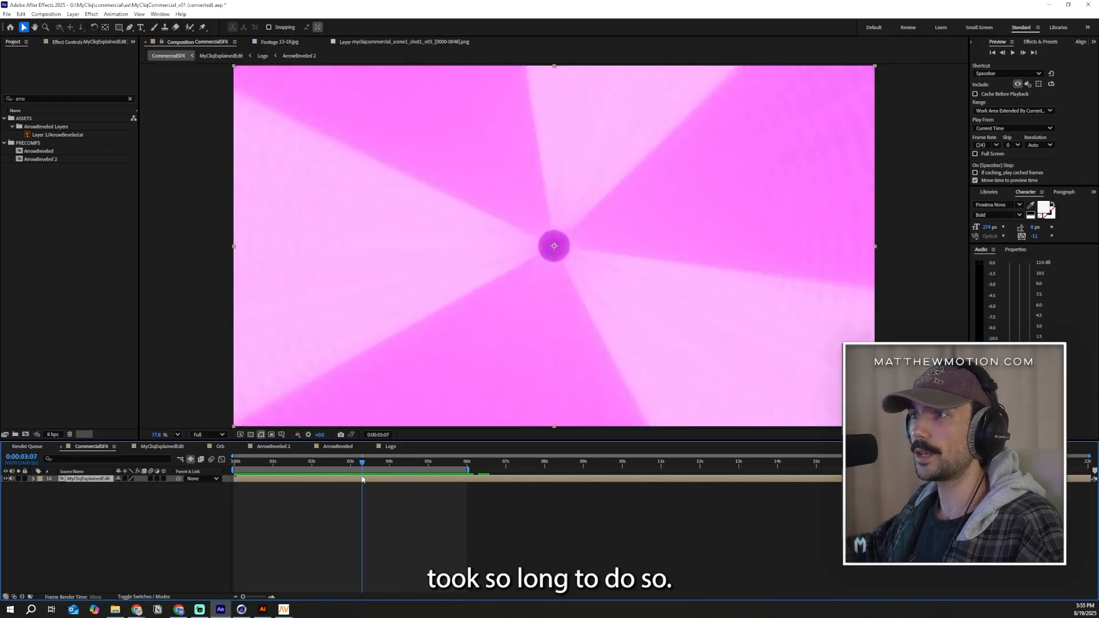
pyautogui.click(307, 462)
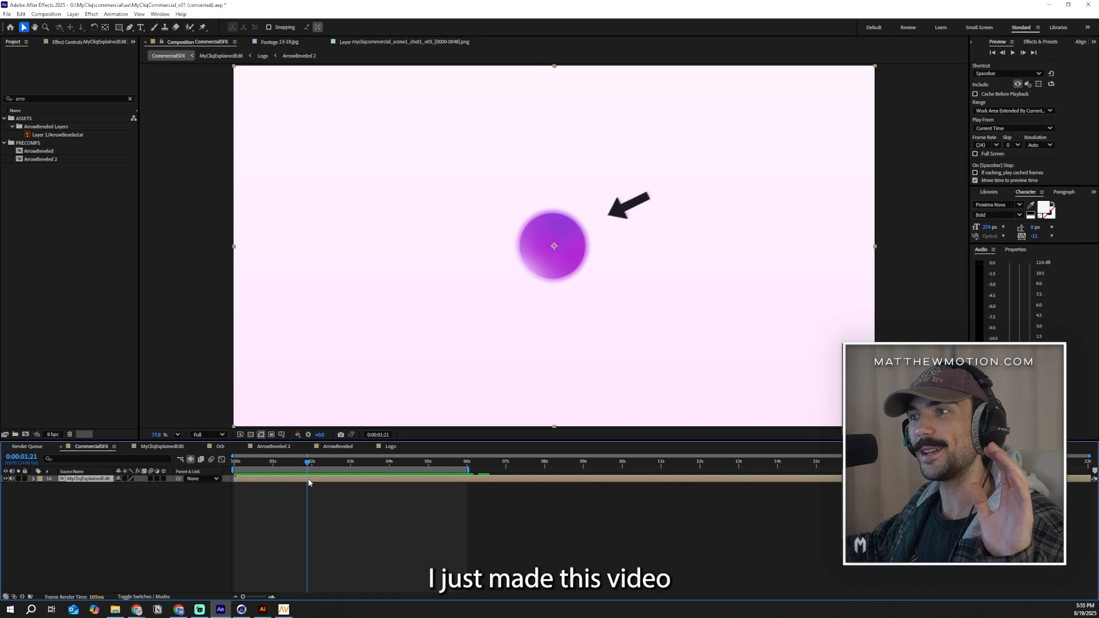